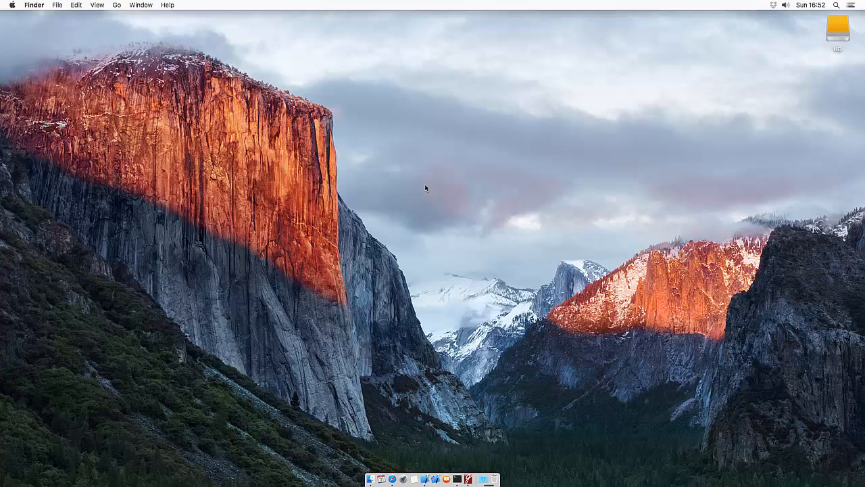
{"action": "mouse_move", "coordinate": [451, 222]}
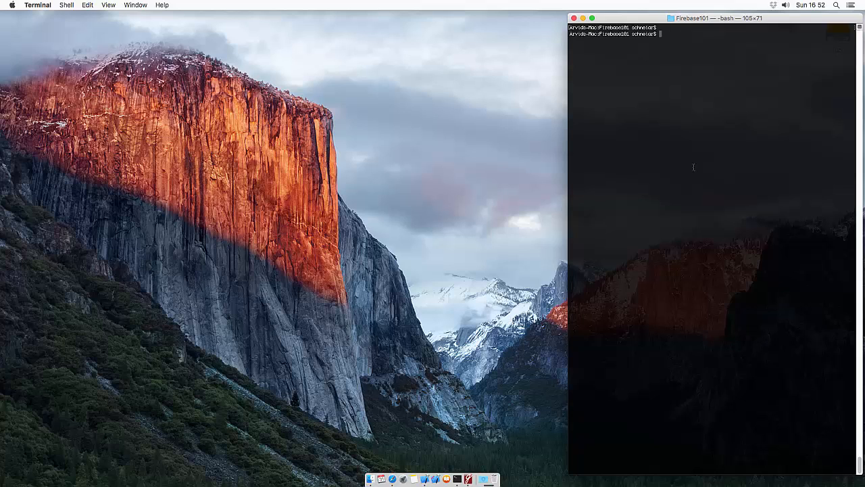
Step: Run gedit Podfile in Terminal to edit the project's Podfile
{"action": "type", "text": "gedit"}
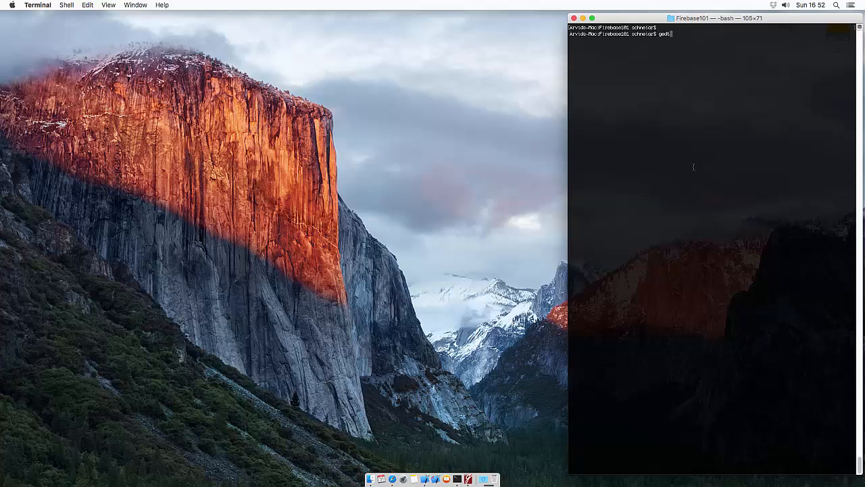
{"action": "type", "text": "Podfile"}
{"action": "type", "text": "pod 'F"}
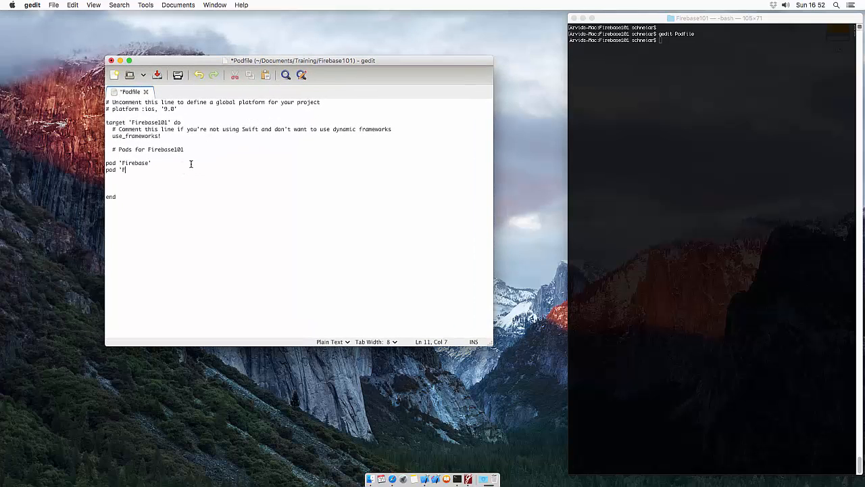
Step: Add pod 'Firebase/Database' beneath pod 'Firebase' and save the Podfile
{"action": "type", "text": "irebase/Databa"}
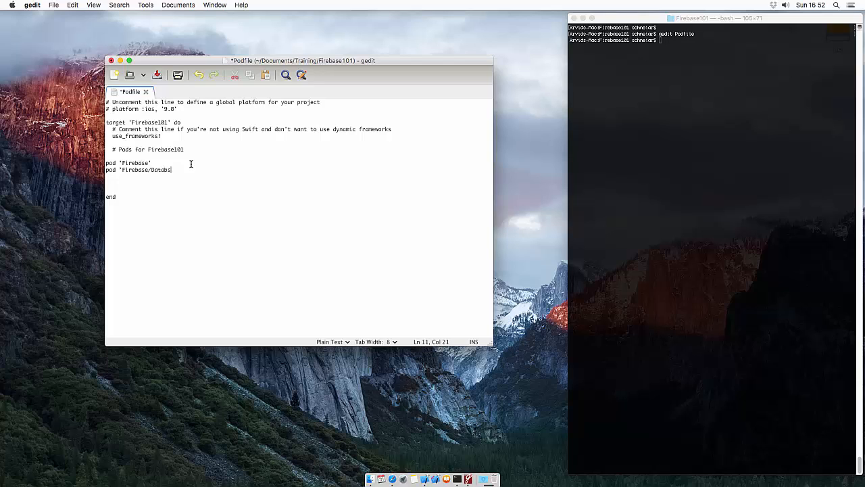
{"action": "type", "text": "se'"}
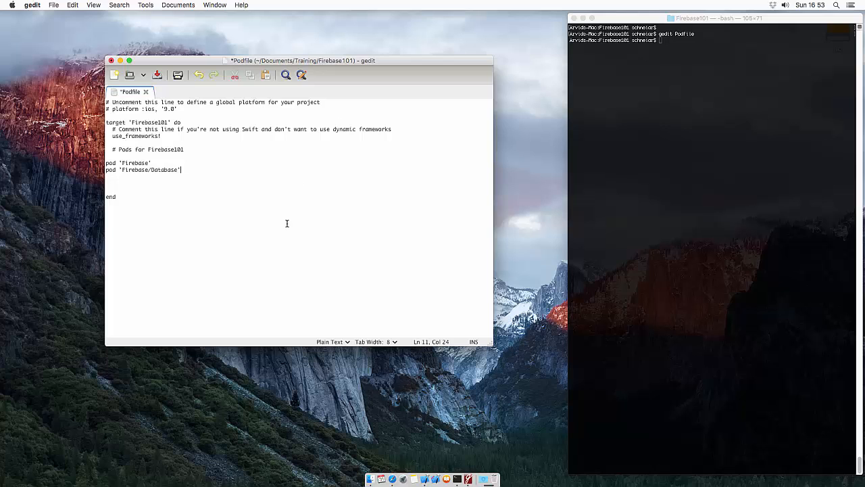
{"action": "key", "text": "cmd+s"}
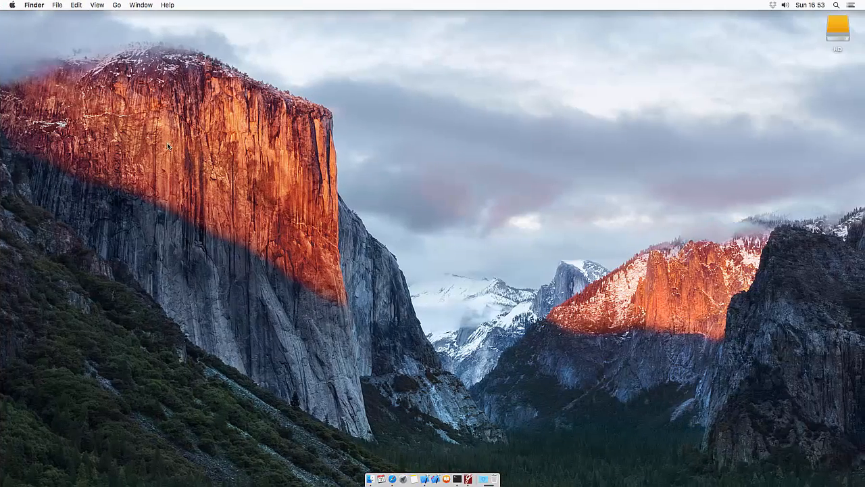
Step: Reopen the recent Firebase101.xcworkspace and show AppDelegate.swift with FIRApp.configure()
{"action": "left_click", "coordinate": [57, 5]}
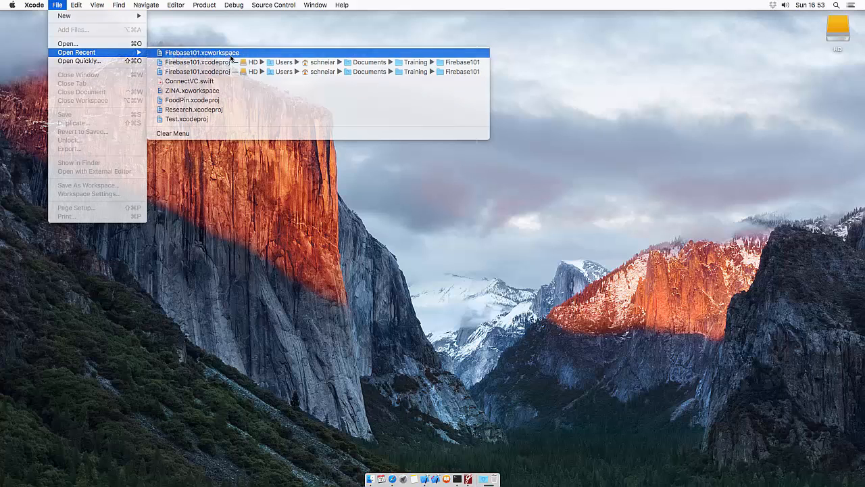
{"action": "left_click", "coordinate": [203, 53]}
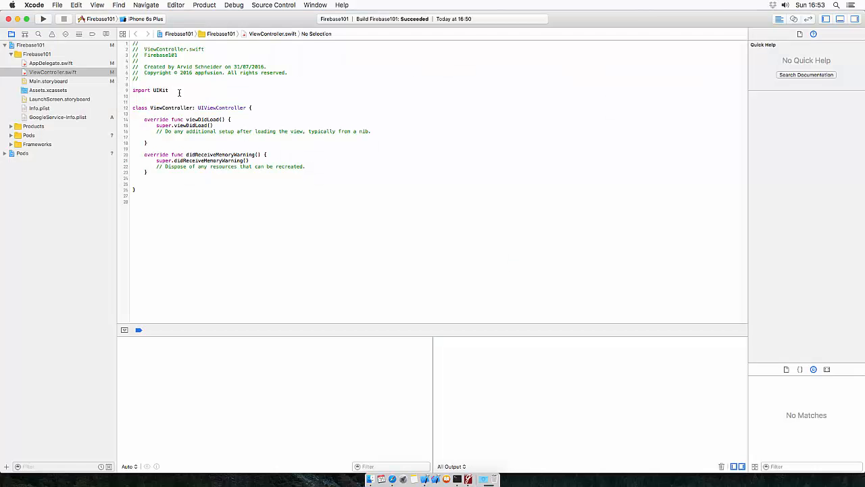
{"action": "left_click", "coordinate": [50, 63]}
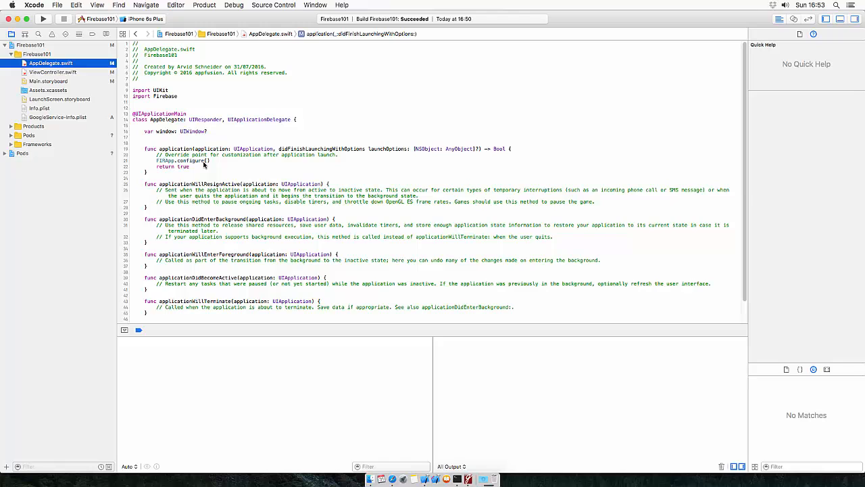
{"action": "left_click", "coordinate": [50, 63]}
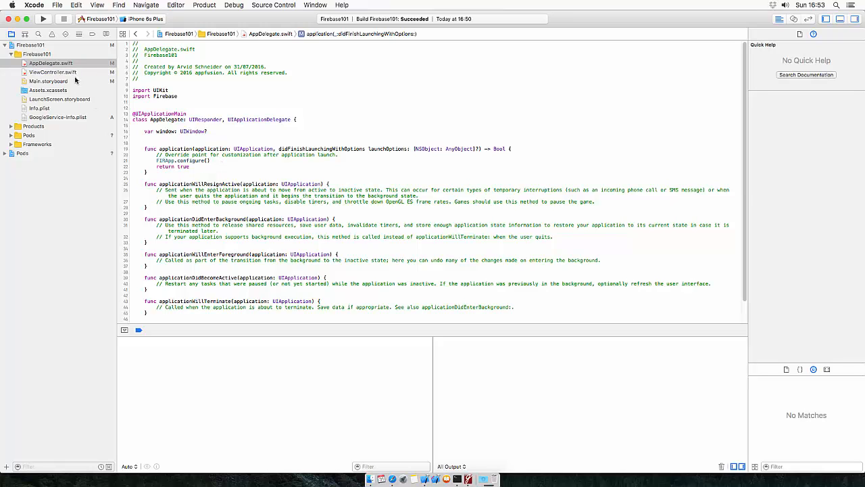
Step: In ViewController.swift add import Firebase and begin let database = FIRDatabase in viewDidLoad
{"action": "left_click", "coordinate": [53, 73]}
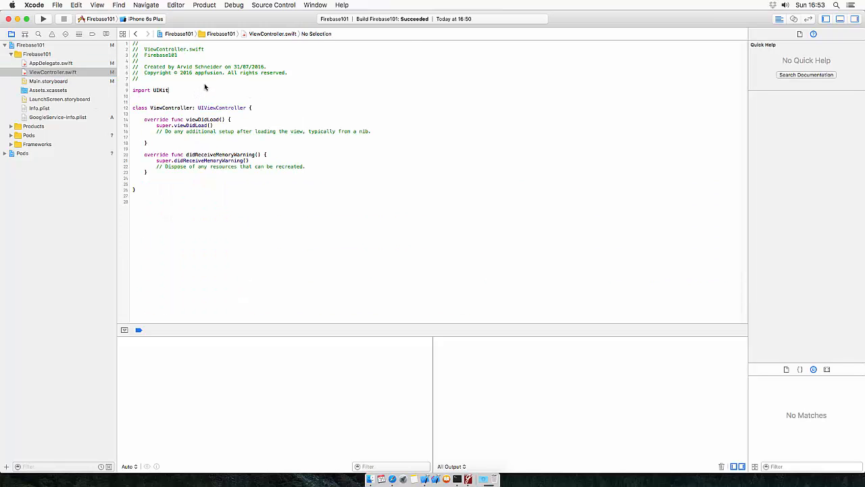
{"action": "key", "text": "return"}
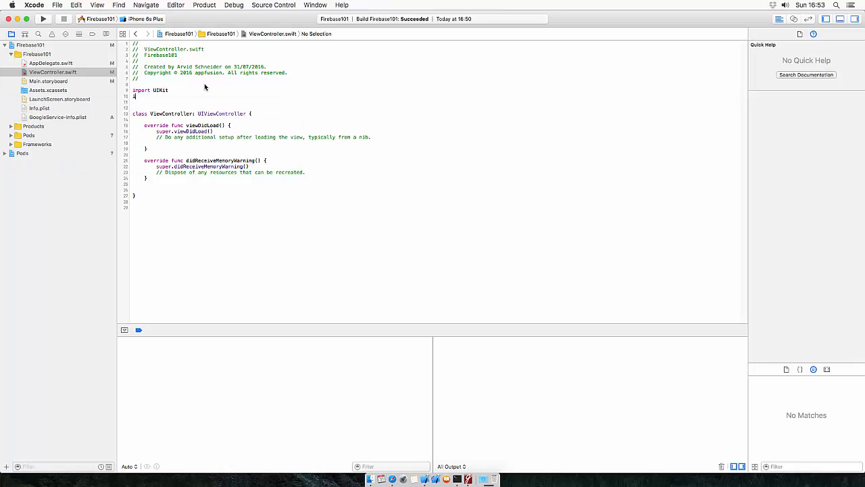
{"action": "type", "text": "import Firebase"}
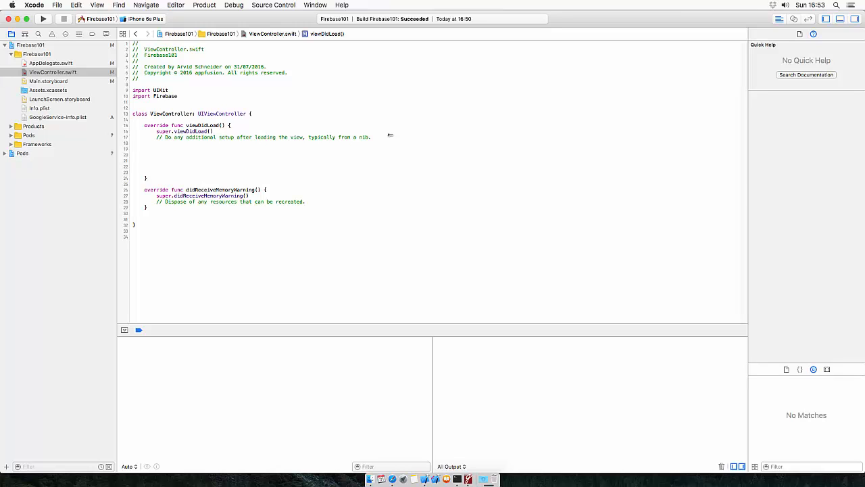
{"action": "type", "text": "let database ="}
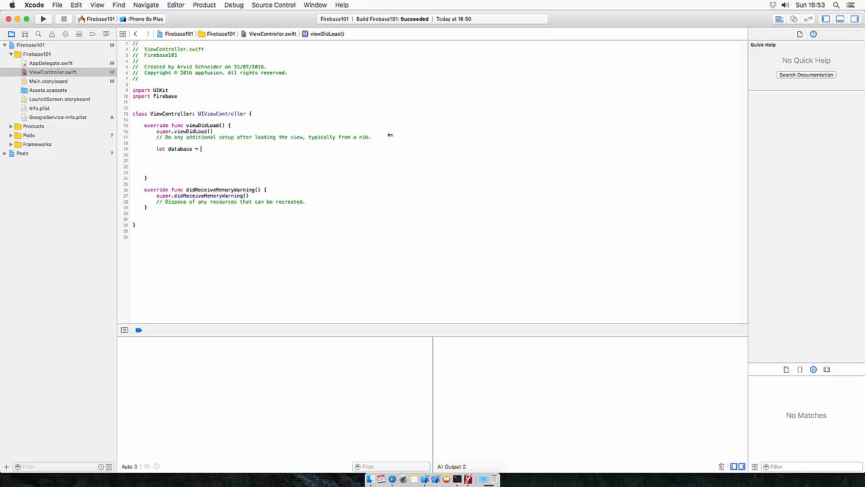
{"action": "type", "text": "FIRDatabase."}
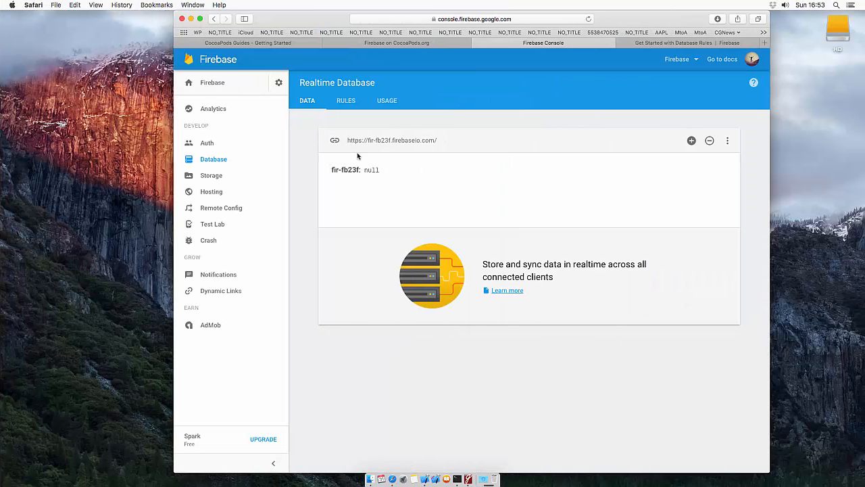
{"action": "mouse_move", "coordinate": [427, 203]}
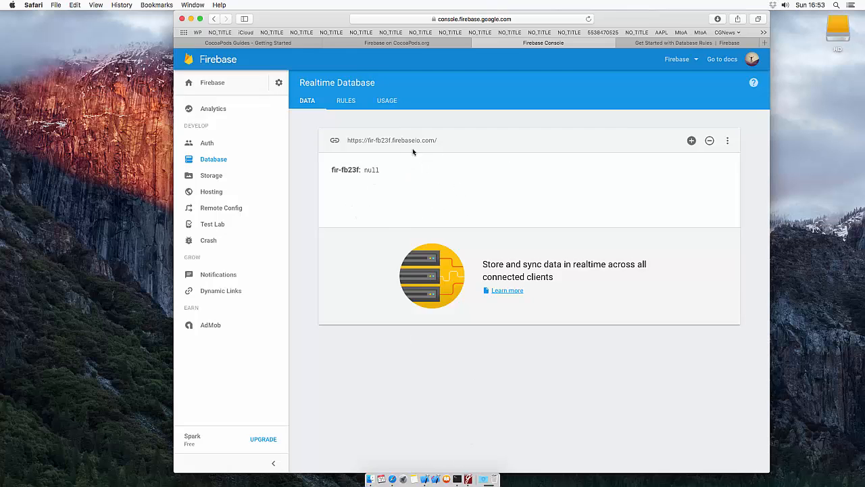
{"action": "mouse_move", "coordinate": [395, 195]}
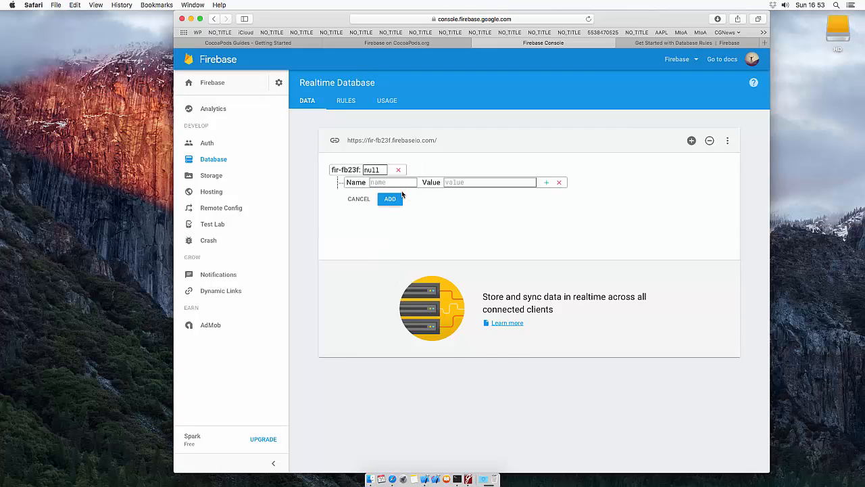
Step: Add a child named tedst to the Realtime Database root, replacing null
{"action": "type", "text": "tedst"}
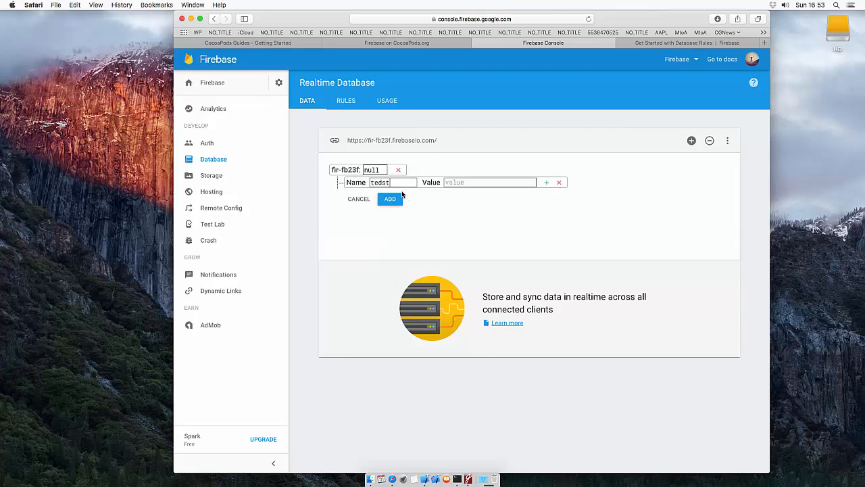
{"action": "left_click", "coordinate": [390, 199]}
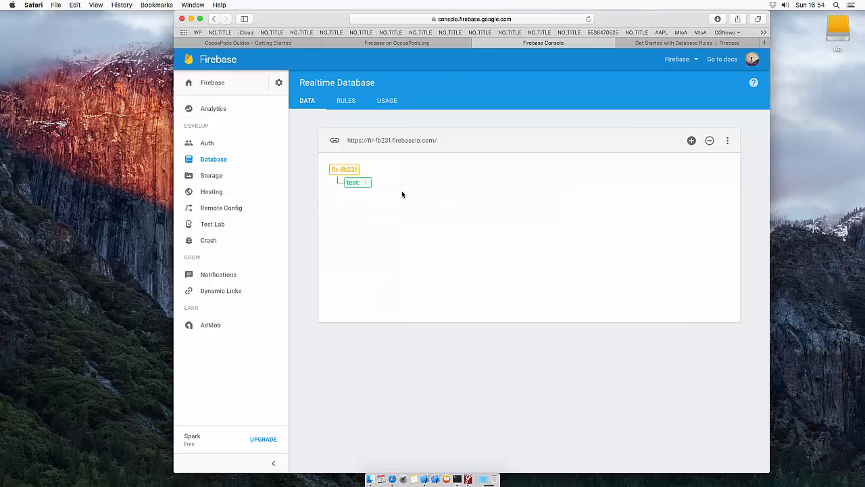
{"action": "left_click", "coordinate": [371, 182]}
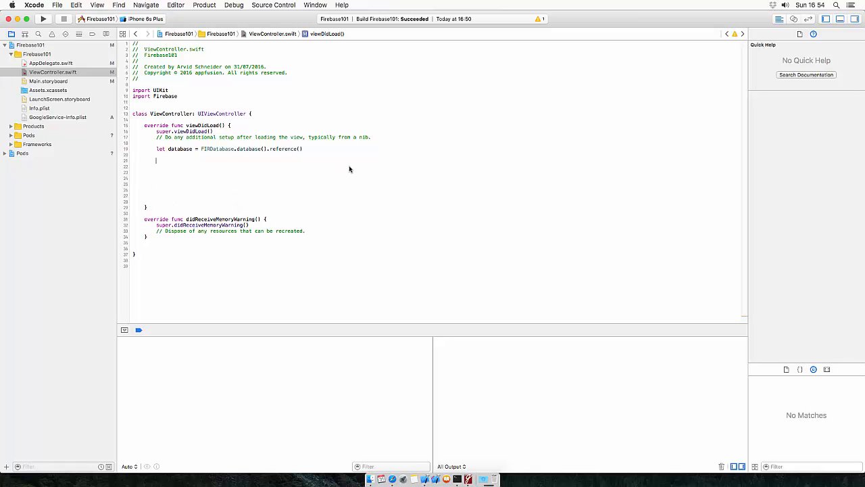
Step: Write database.child("Firebase").setValue("Successful") after the FIRDatabase.database().reference() constant
{"action": "type", "text": "database."}
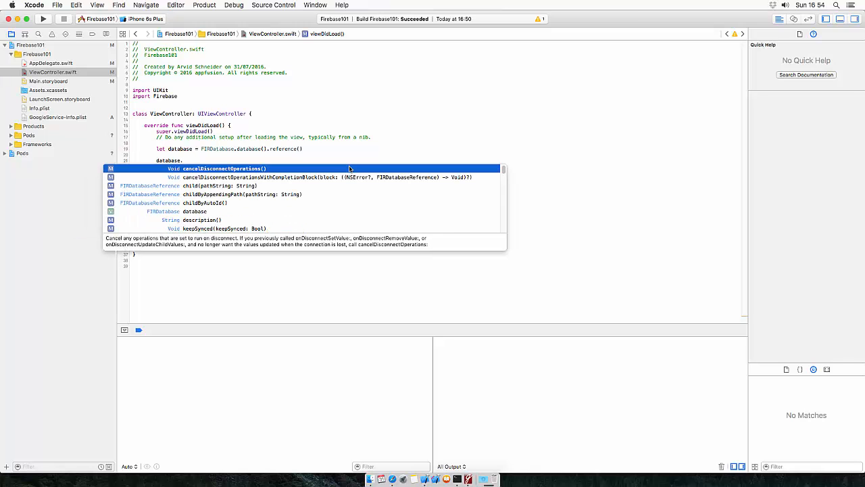
{"action": "type", "text": "child(\""}
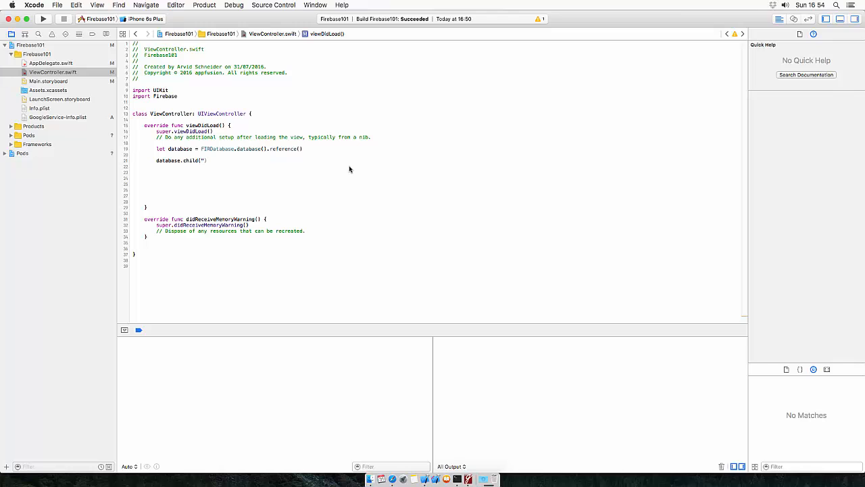
{"action": "type", "text": "\"M\""}
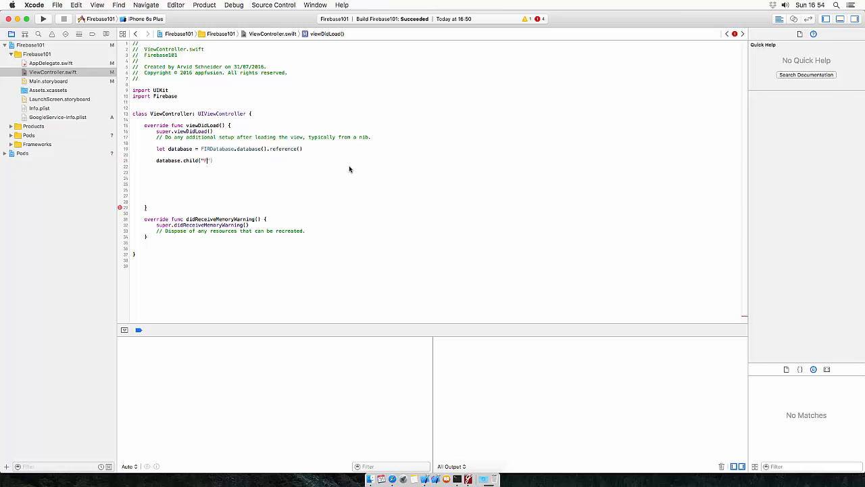
{"action": "type", "text": "Firebase"}
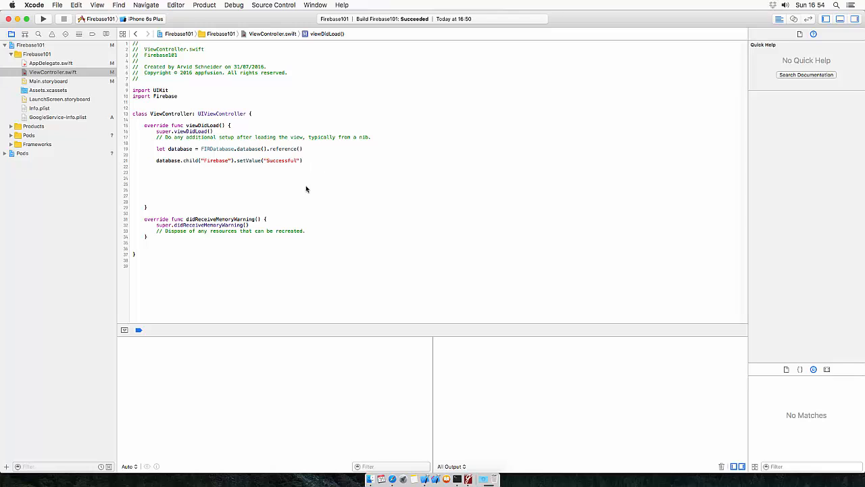
Step: Build and run on the iPhone 6s Plus simulator; the console reports setValue permission_denied
{"action": "left_click", "coordinate": [43, 19]}
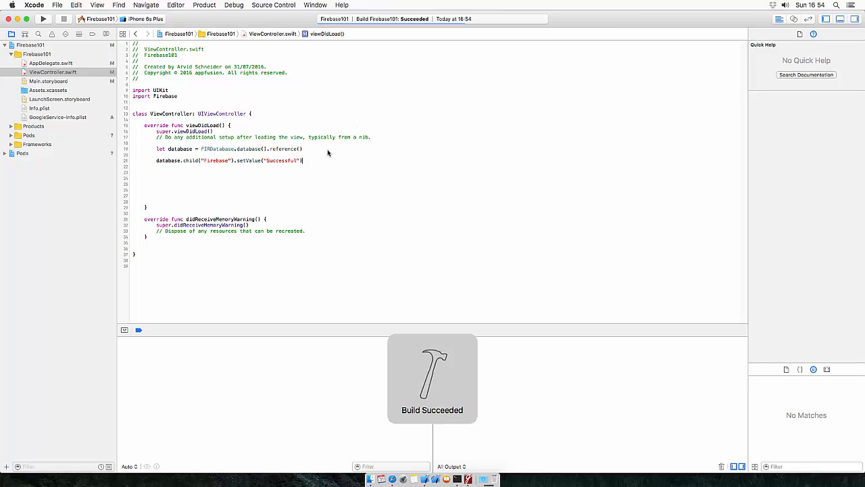
{"action": "left_click", "coordinate": [42, 19]}
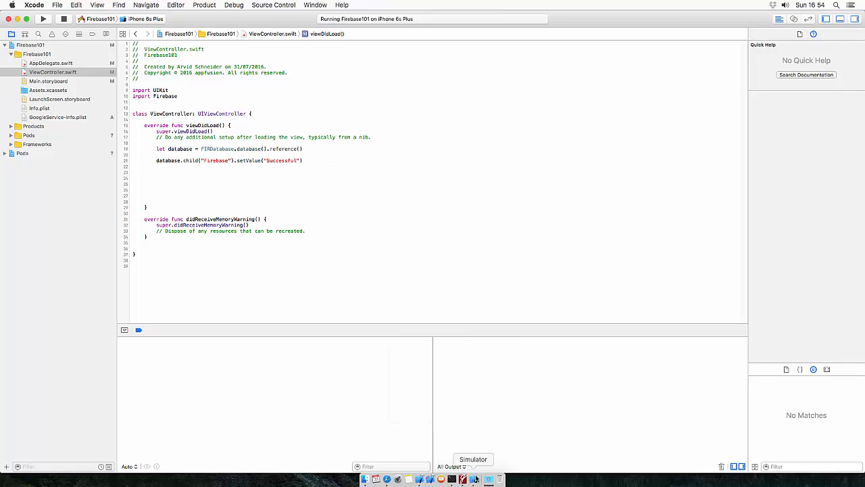
{"action": "left_click", "coordinate": [473, 479]}
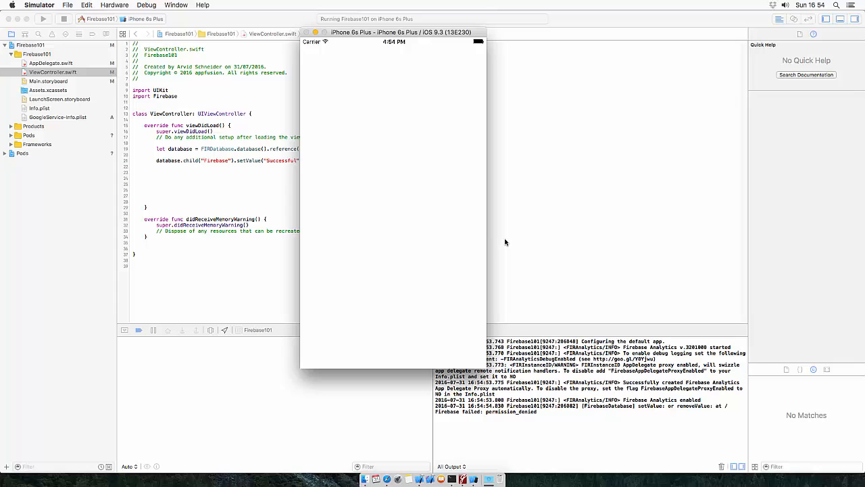
{"action": "mouse_move", "coordinate": [538, 415]}
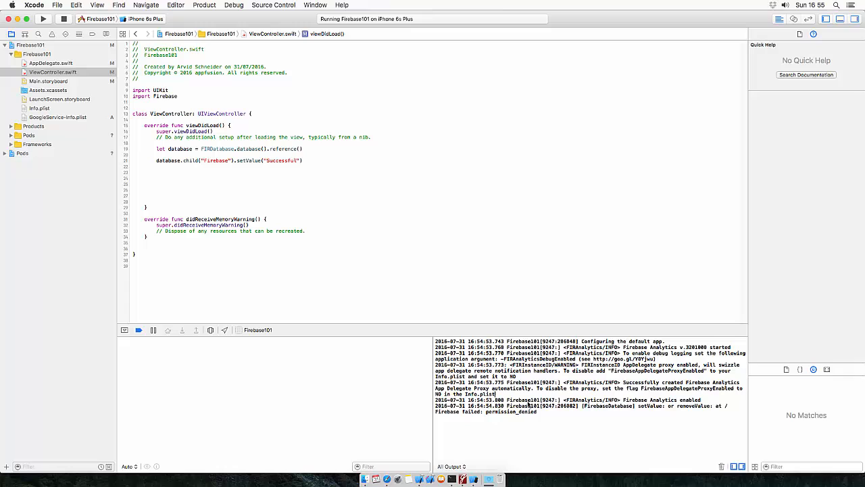
{"action": "mouse_move", "coordinate": [549, 429]}
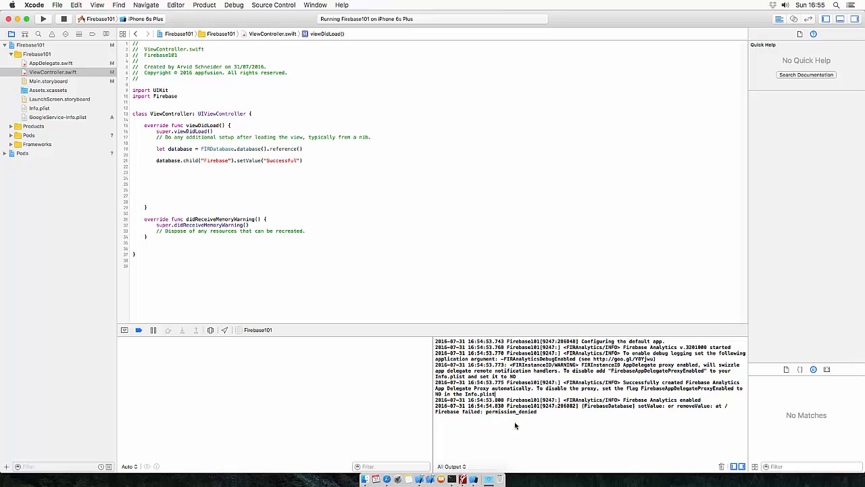
{"action": "mouse_move", "coordinate": [388, 479]}
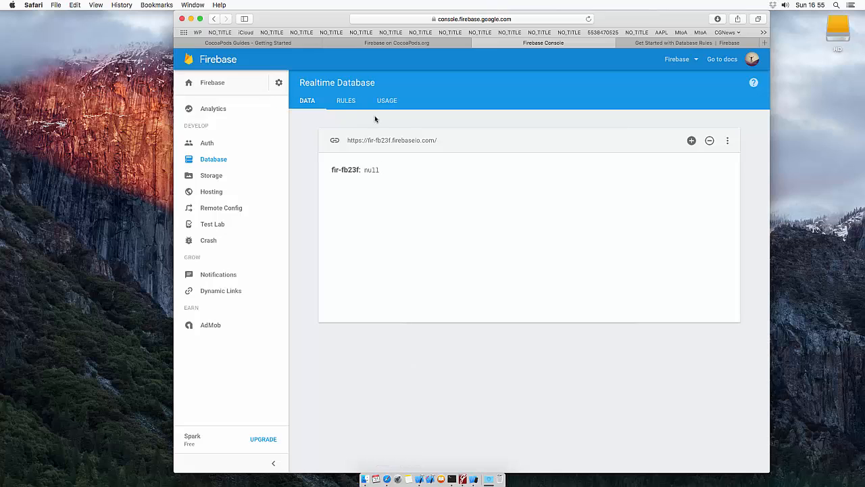
Step: In the Rules tab replace both "auth != null" conditions with true and publish
{"action": "left_click", "coordinate": [346, 101]}
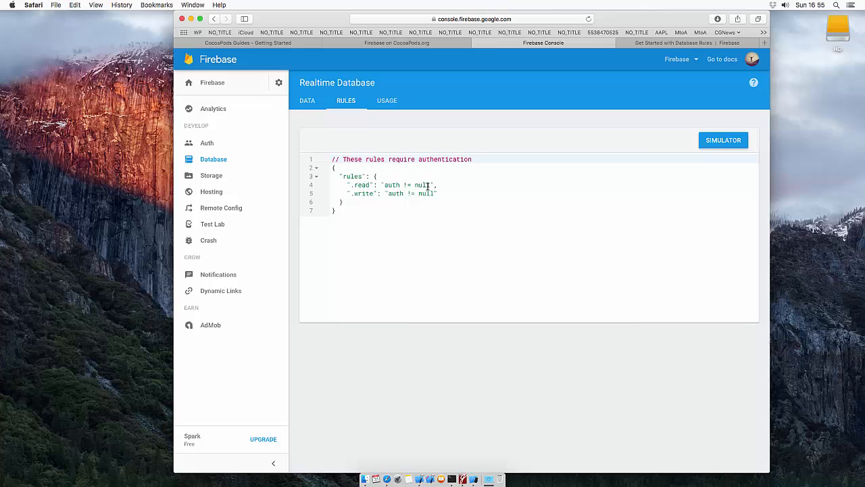
{"action": "double_click", "coordinate": [405, 185]}
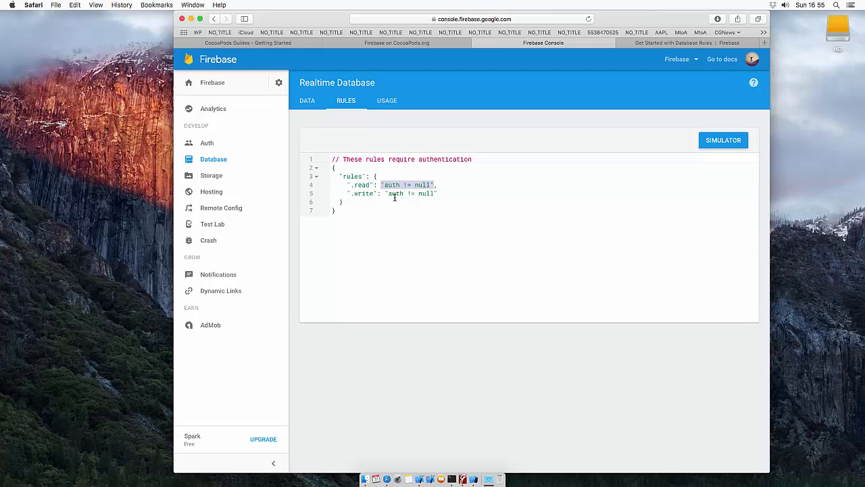
{"action": "type", "text": "true,"}
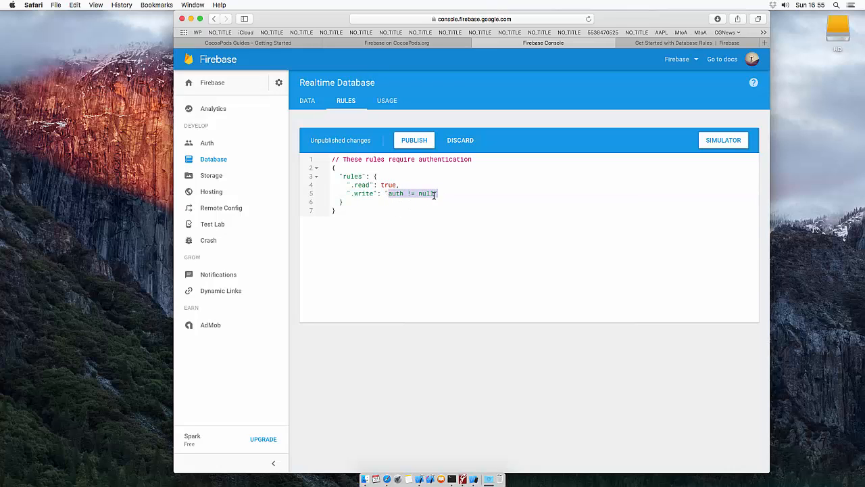
{"action": "type", "text": "t"}
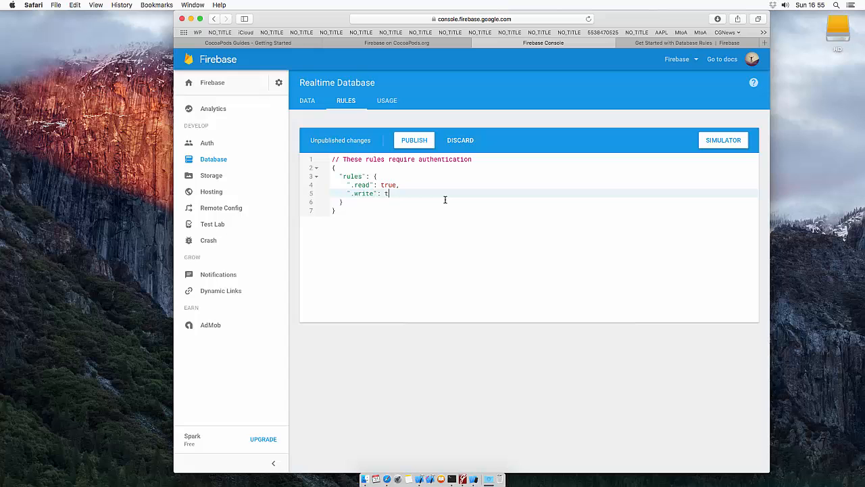
{"action": "type", "text": "rue"}
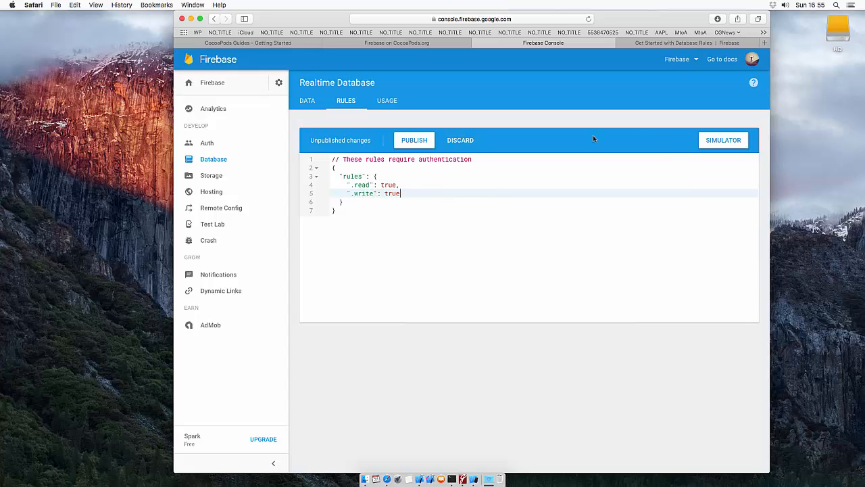
{"action": "left_click", "coordinate": [414, 140]}
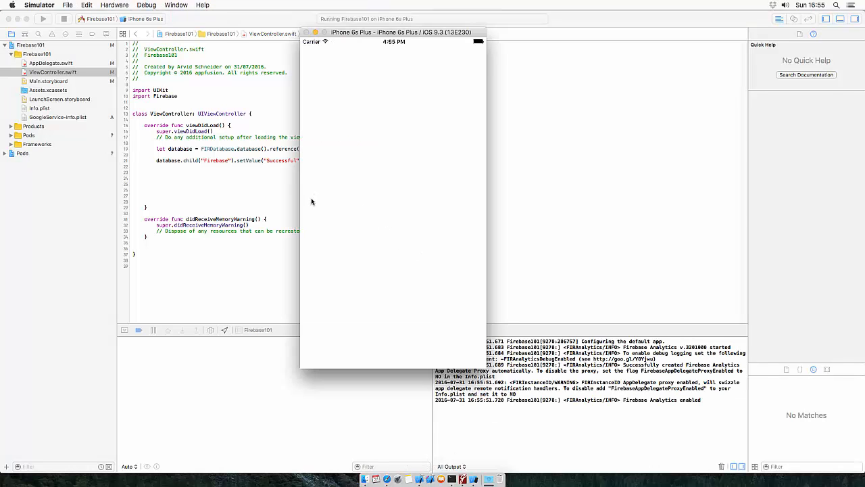
{"action": "mouse_move", "coordinate": [457, 417]}
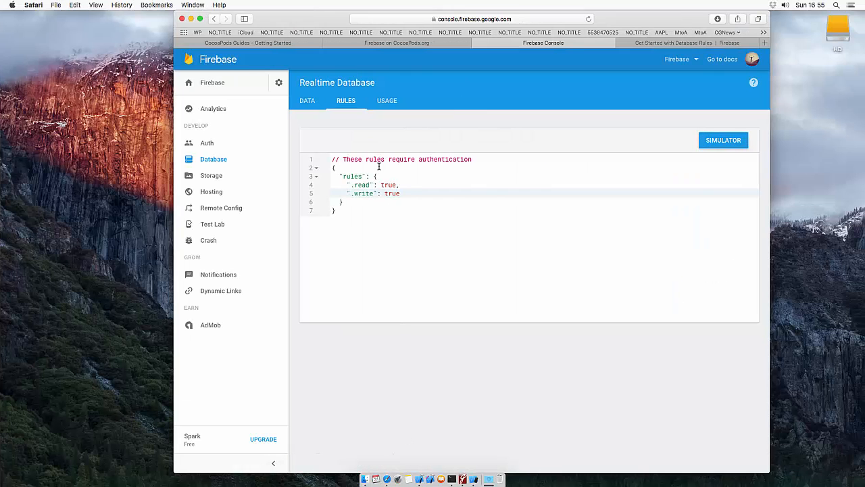
Step: Check the published rules in the console, with Firebase101 relaunched on the simulator
{"action": "left_click", "coordinate": [307, 100]}
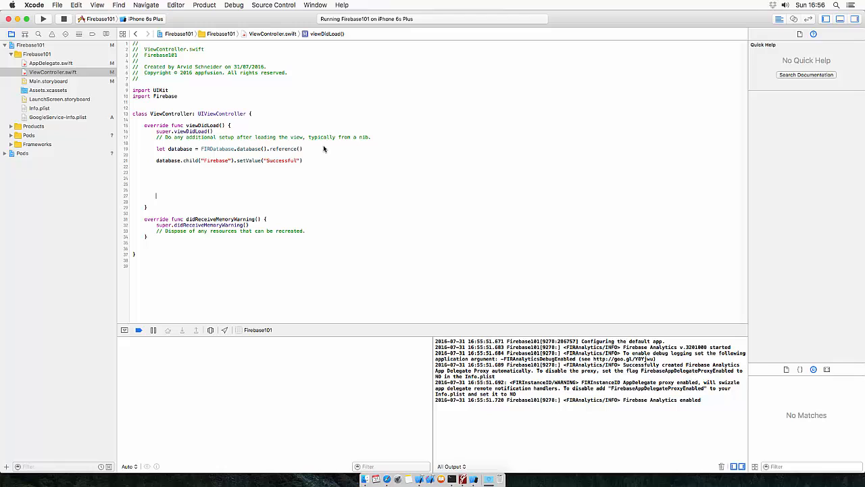
Step: Add NSLog("Writing to DB") and a reading log message in viewDidLoad
{"action": "type", "text": "NSLog(\"\", args: CVarArgType..."}
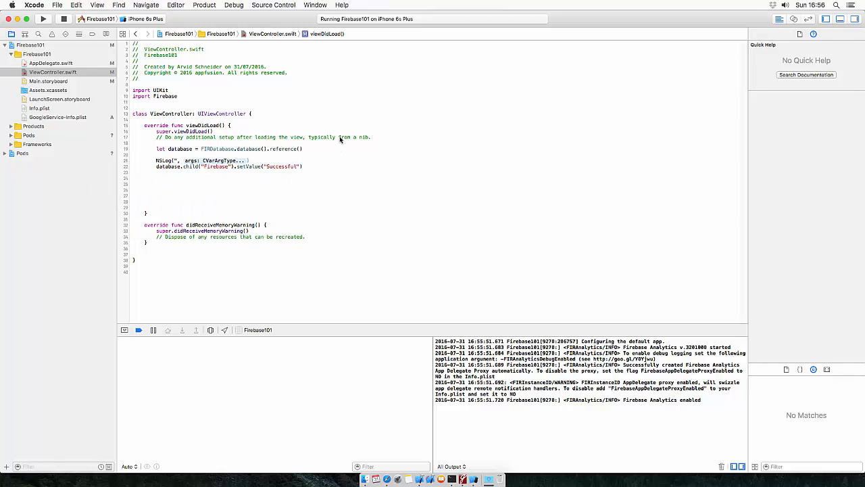
{"action": "type", "text": "Writing to DB\")"}
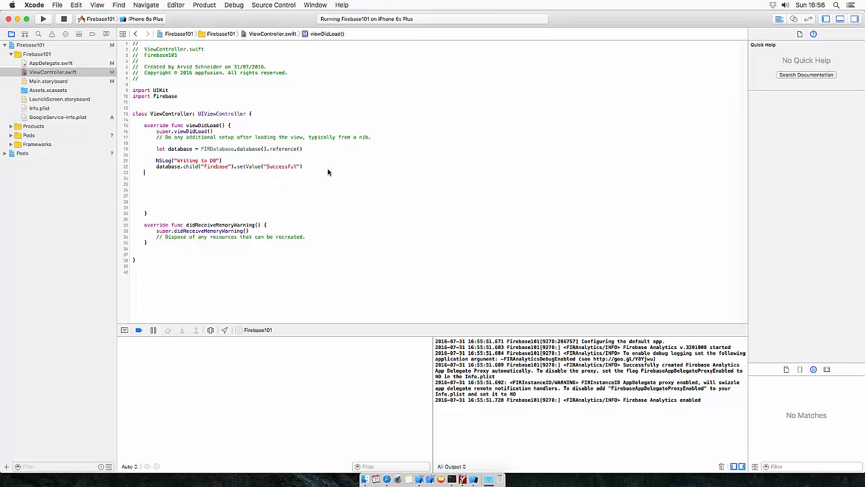
{"action": "type", "text": "NSLog(\"Writing to DB\")"}
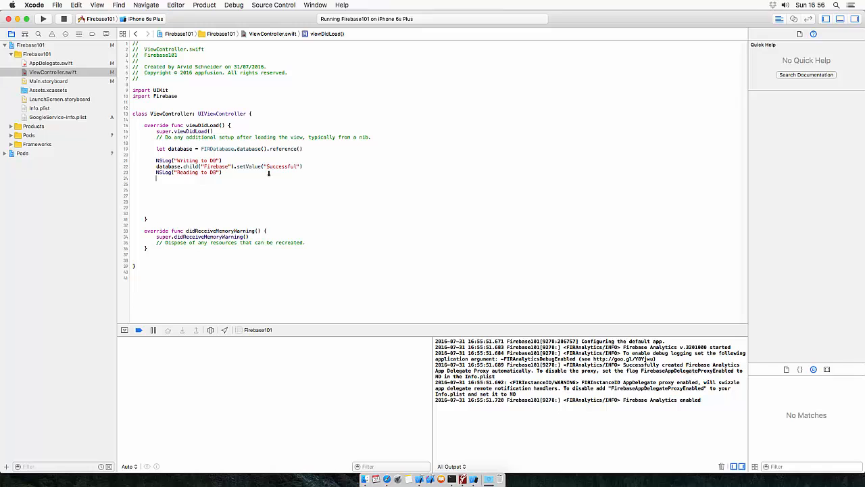
Step: Read database.child("Firebase") with observeSingleEventOfType(.Value) { (snapshot) in print(snapshot) }
{"action": "type", "text": "dat"}
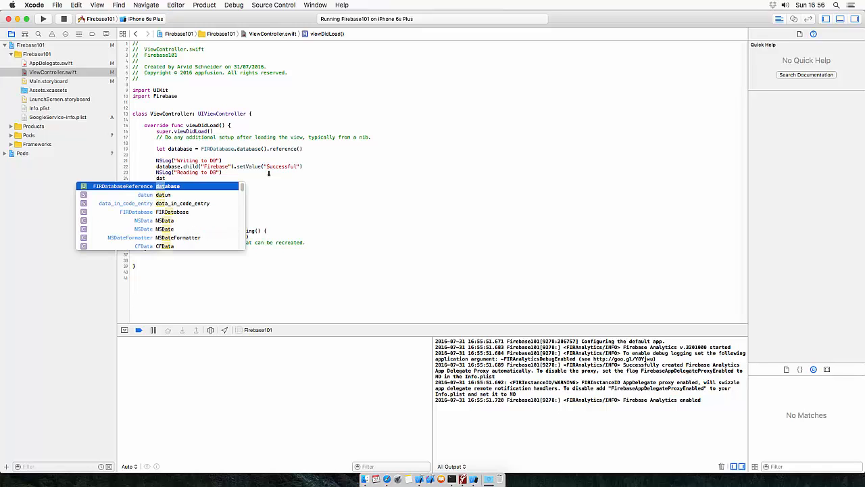
{"action": "type", "text": "child(\"Firebas"}
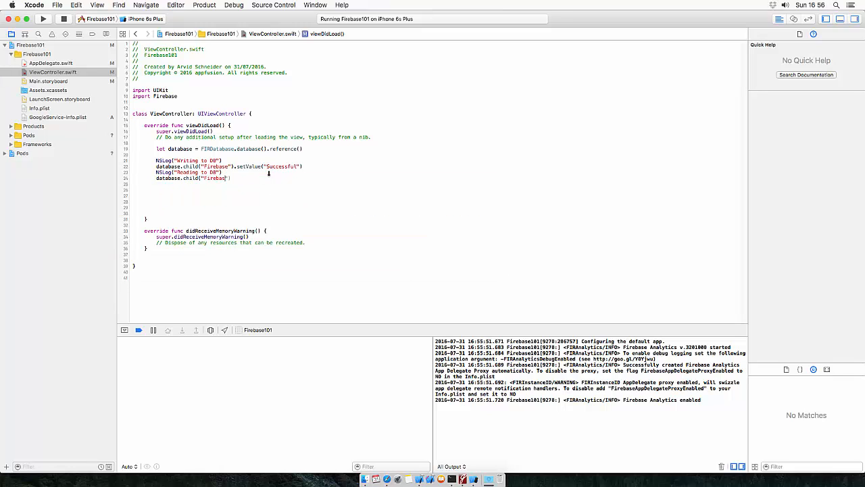
{"action": "type", "text": "."}
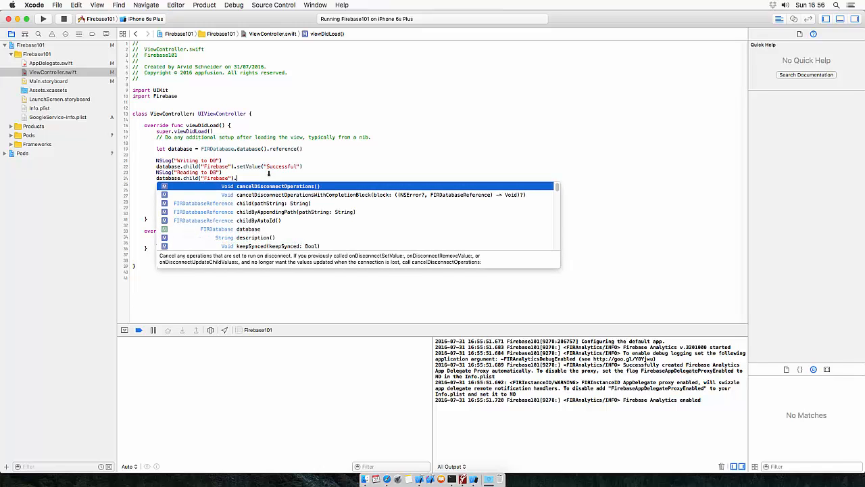
{"action": "type", "text": "obser"}
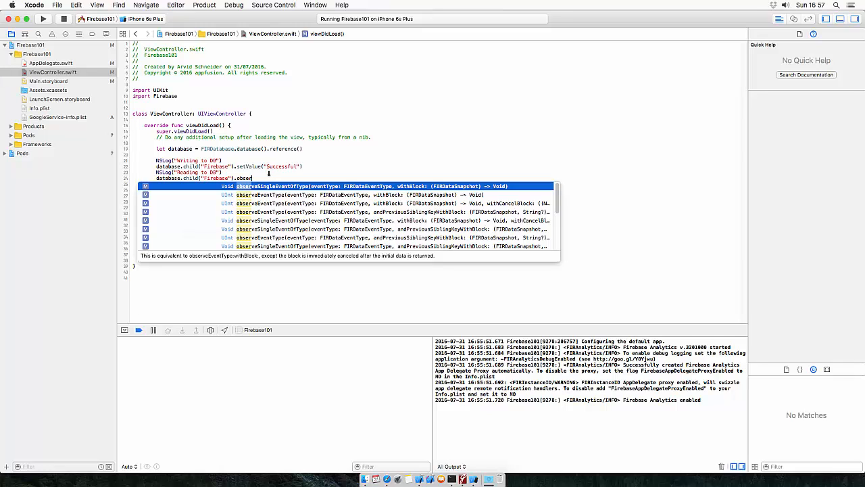
{"action": "key", "text": "Return"}
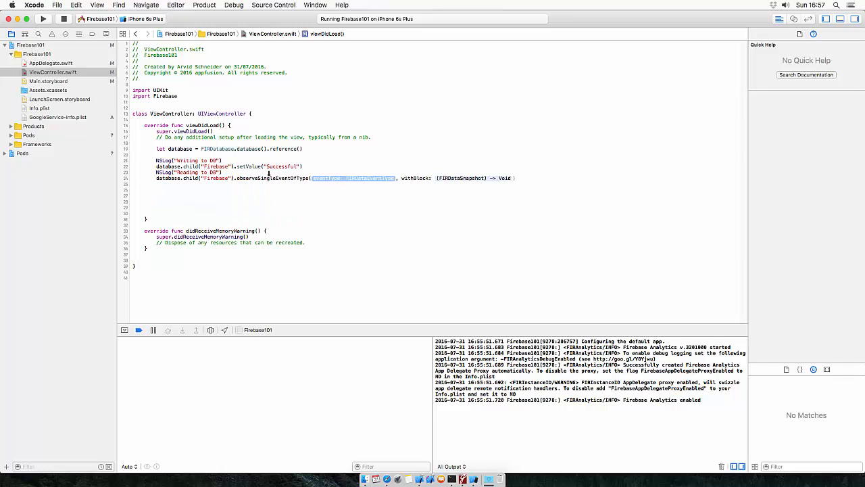
{"action": "type", "text": ".val"}
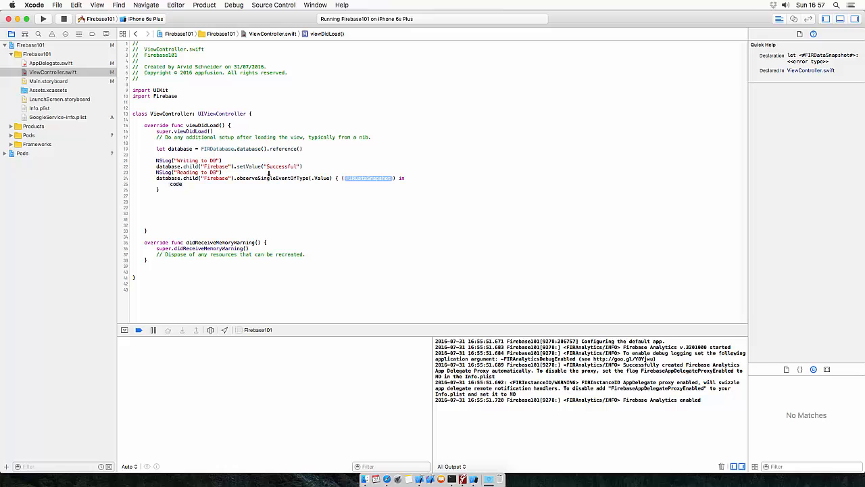
{"action": "type", "text": "snapshot"}
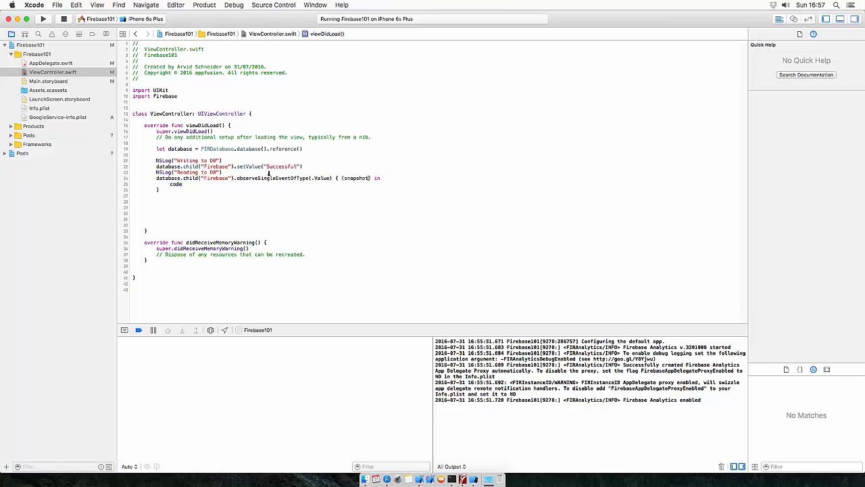
{"action": "type", "text": "print(snapshot"}
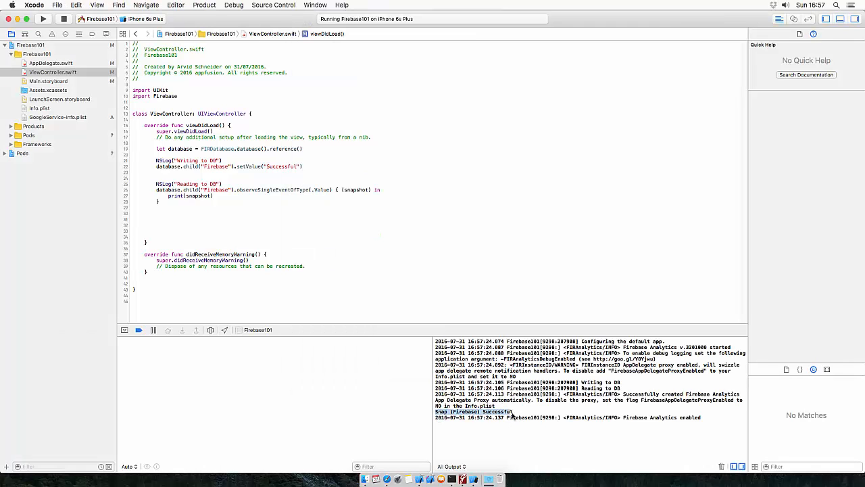
{"action": "mouse_move", "coordinate": [387, 479]}
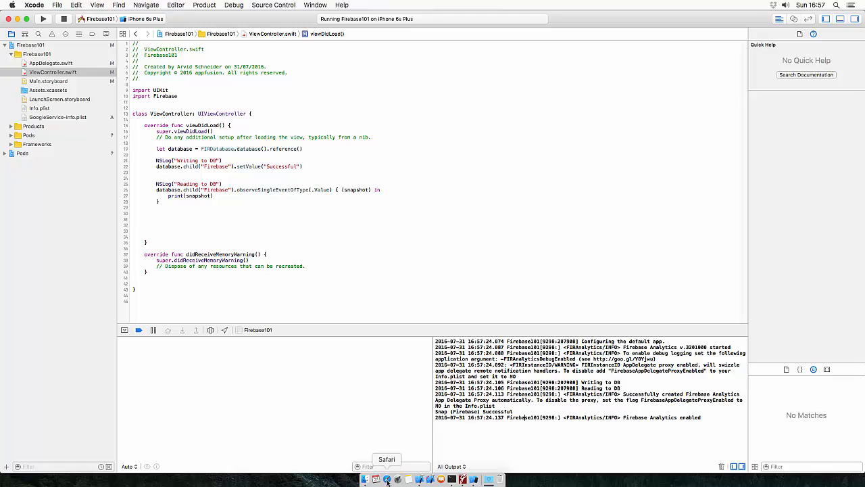
Step: Add a second write setting Firebase/Test to "Folder" beneath the first write in viewDidLoad
{"action": "left_click", "coordinate": [386, 478]}
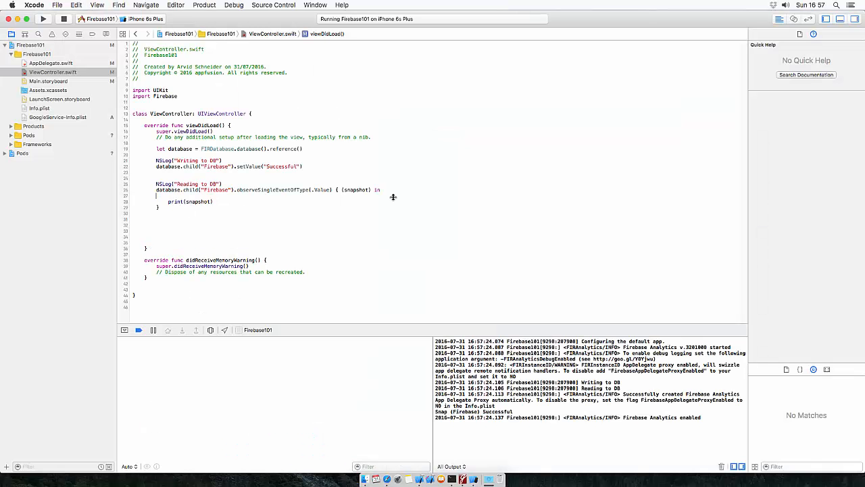
{"action": "type", "text": "database.child(\"Firebase\").child(\""}
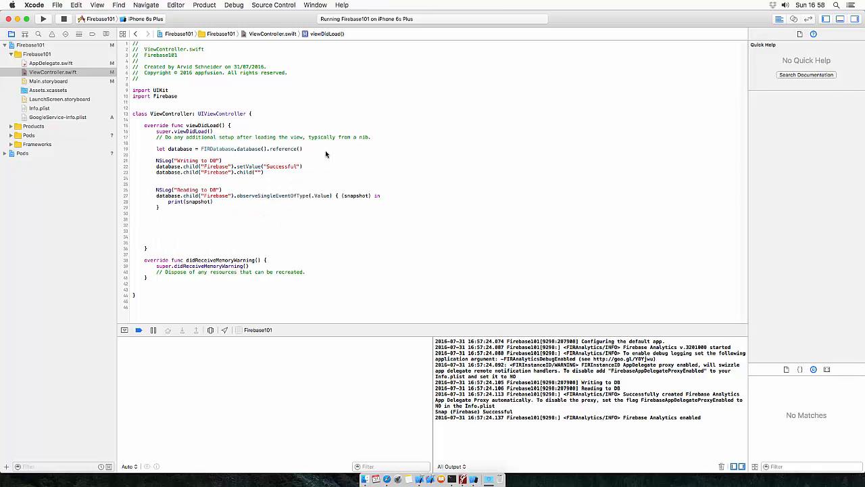
{"action": "type", "text": "Test"}
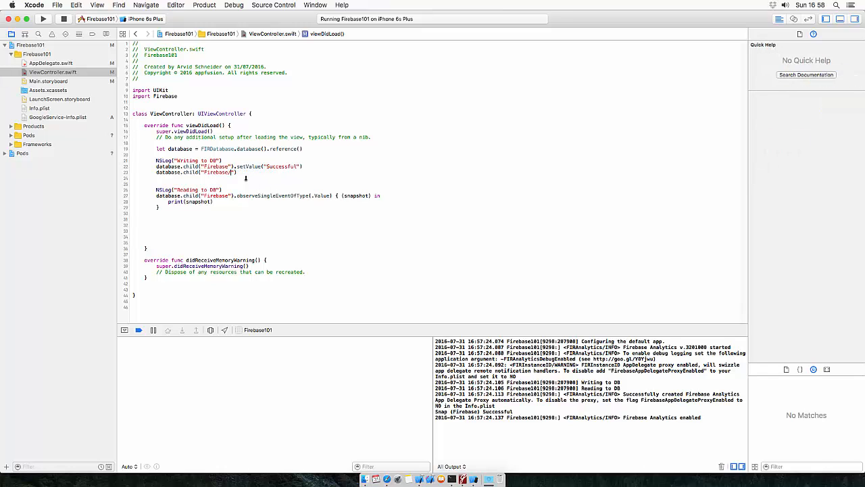
{"action": "type", "text": "Test"}
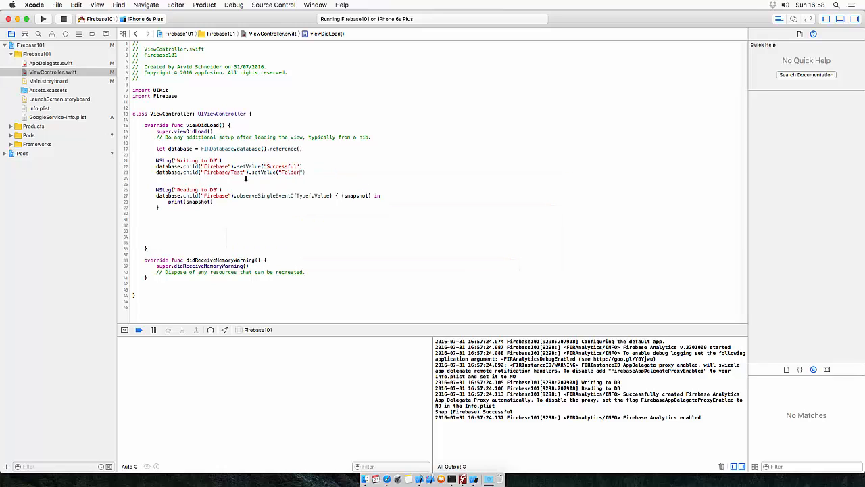
Step: Rerun the app so the console snapshot shows Test = Folder under Firebase
{"action": "left_click", "coordinate": [43, 18]}
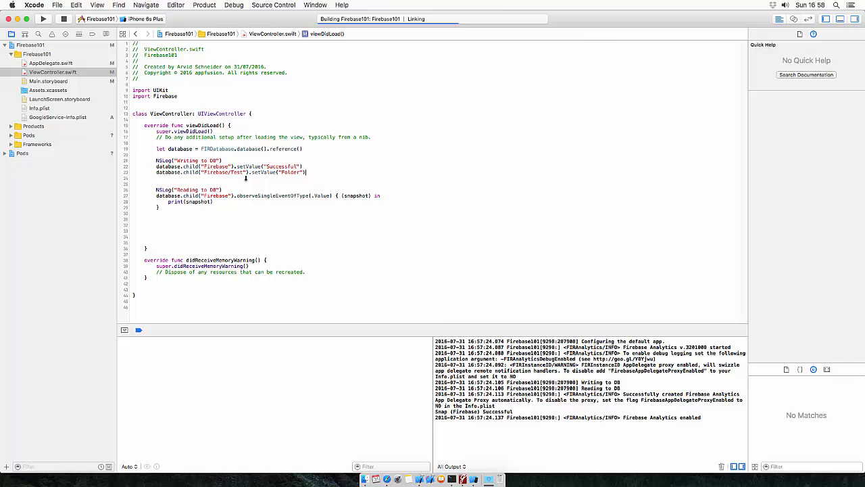
{"action": "left_click", "coordinate": [43, 19]}
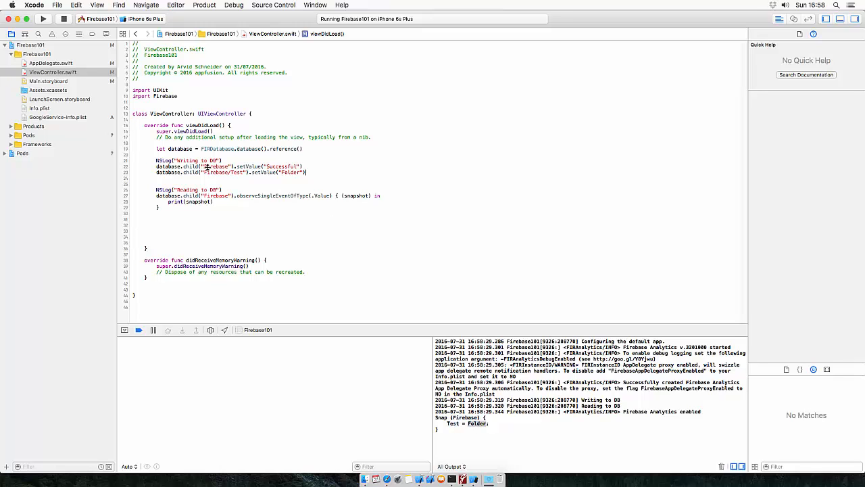
Step: Replace the selected line with a write to Firebase/AnotherTest via database.child(...).setValue
{"action": "triple_click", "coordinate": [230, 172]}
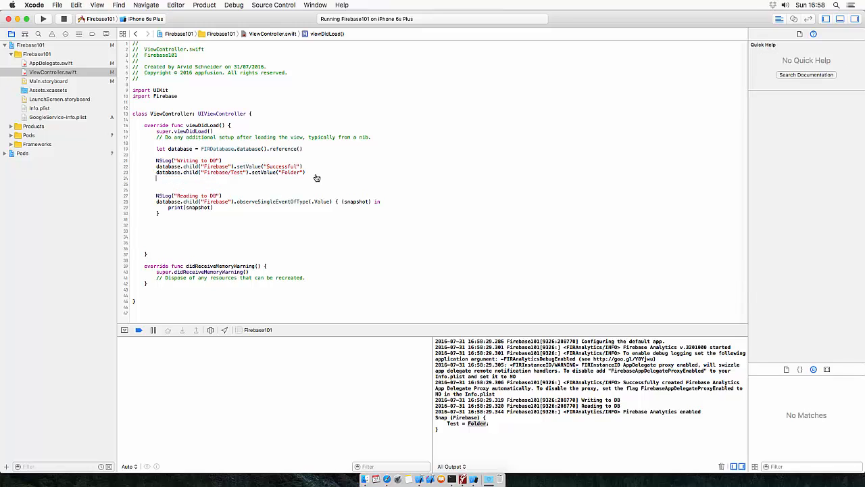
{"action": "type", "text": "database.child(\"Firebase/A\").setValue(\"Folder\")"}
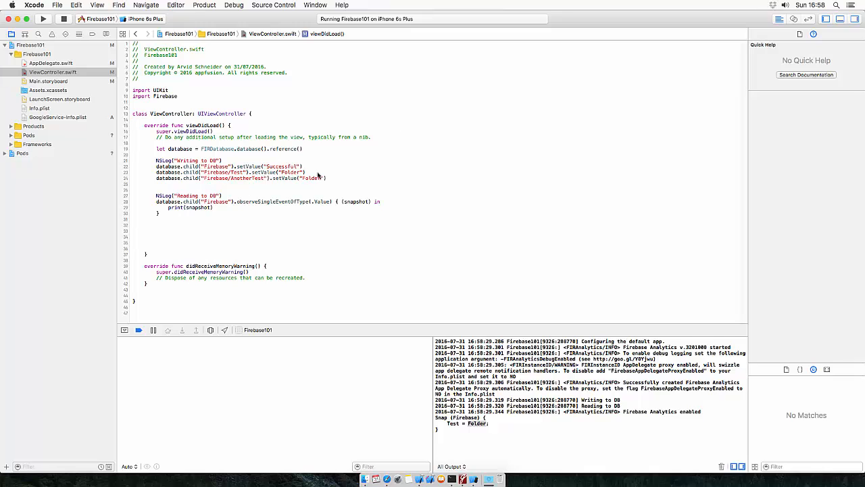
{"action": "type", "text": "Test"}
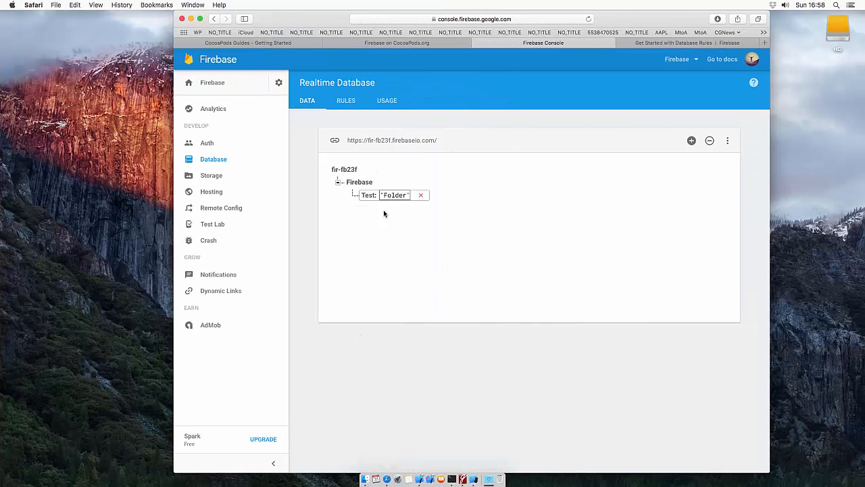
Step: View the Realtime Database Data tab showing AnotherTest: "Testing" and Test: "Folder" under Firebase
{"action": "left_click", "coordinate": [369, 250]}
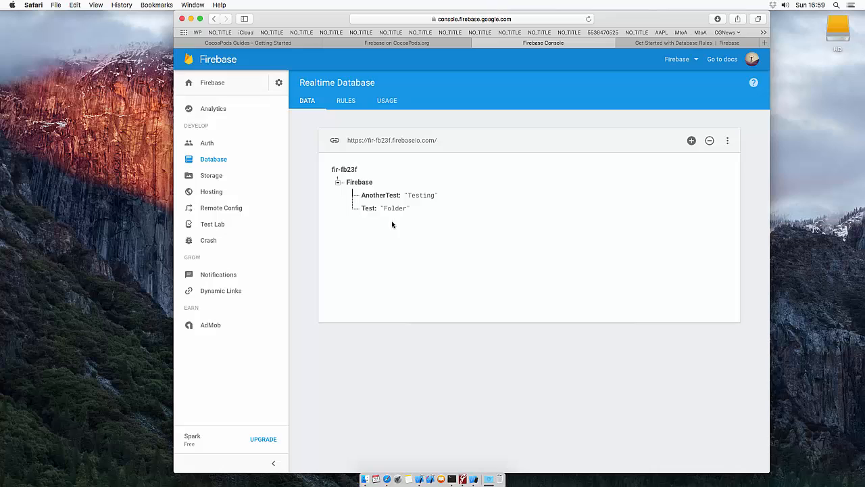
{"action": "mouse_move", "coordinate": [382, 218]}
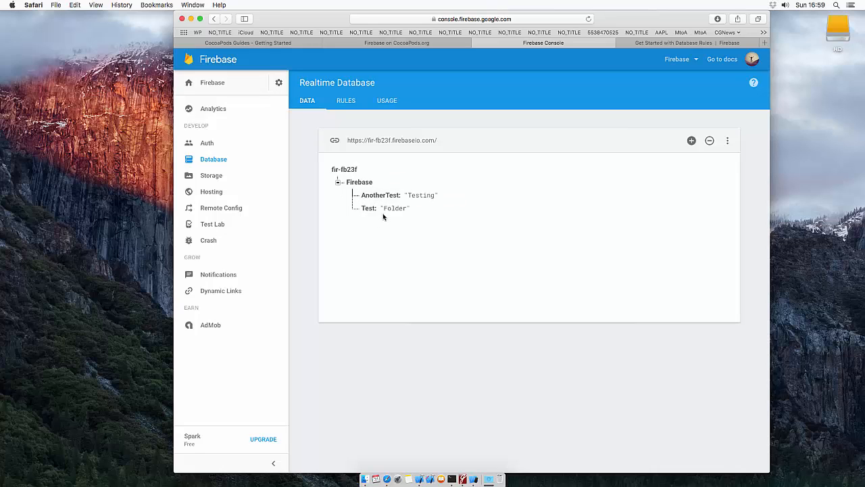